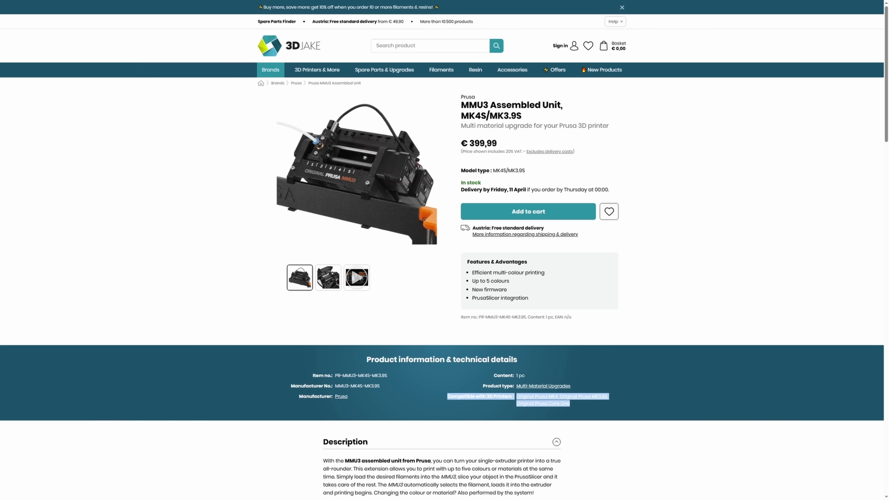
- View the compatible Prusa CORE One page and select the Kit version at € 1.049,99
{"action": "left_click", "coordinate": [327, 277]}
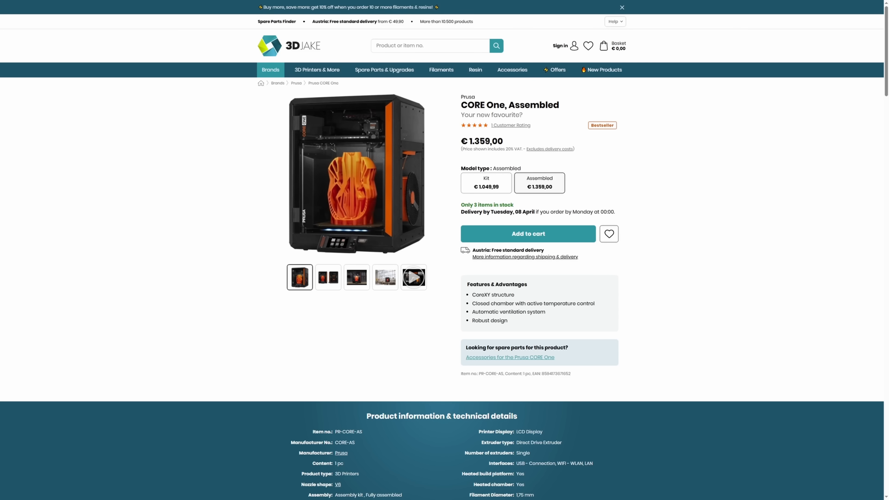
{"action": "left_click", "coordinate": [485, 182]}
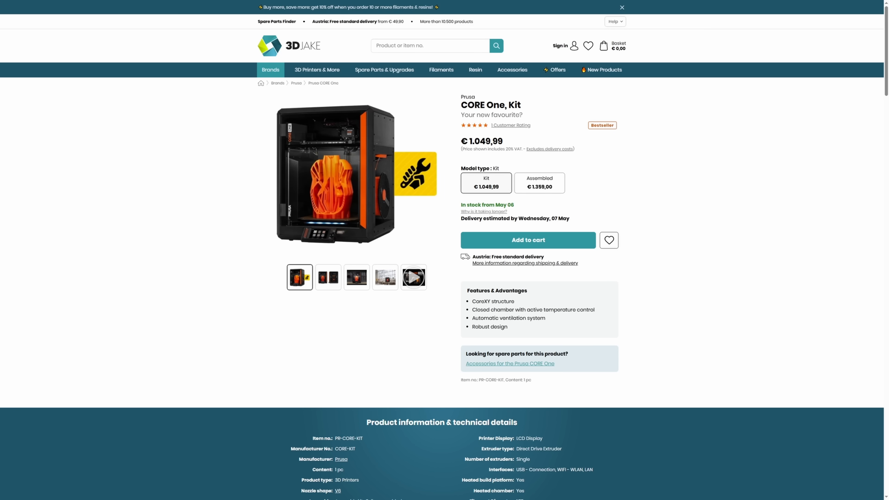